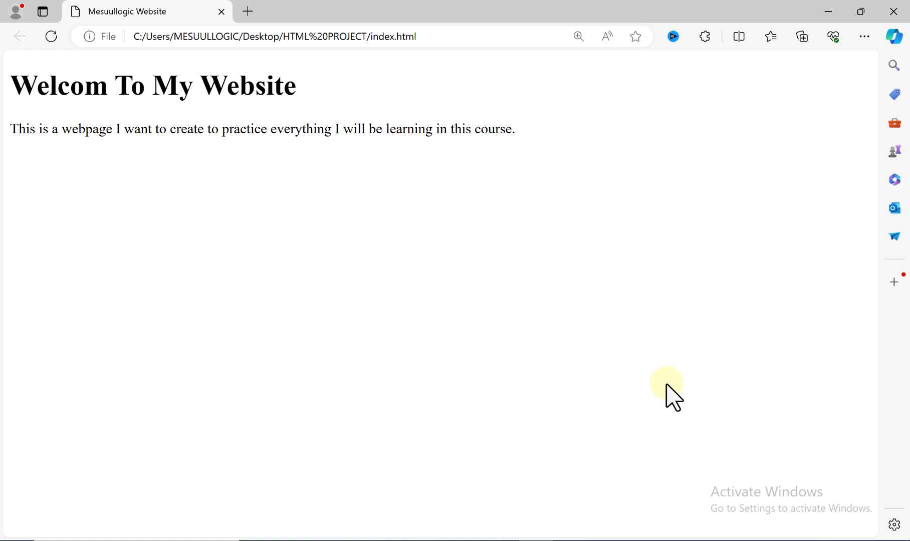
mouse_move(618, 519)
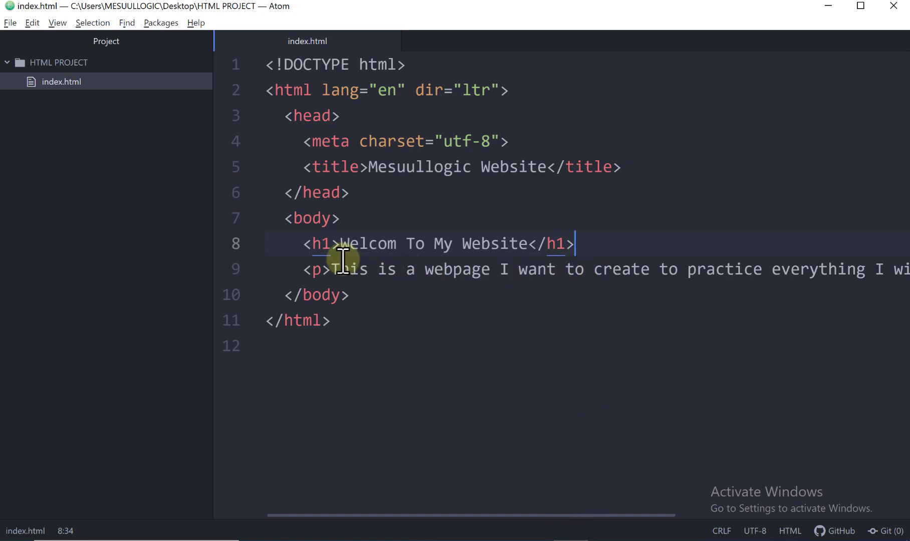
View index.html in Edge and select the word 'practice' in the paragraph
click(356, 243)
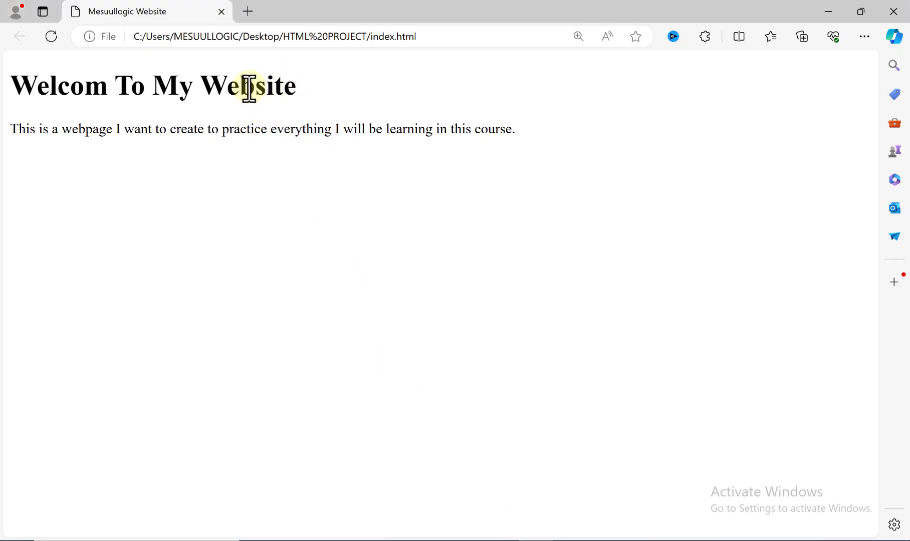
double_click(243, 129)
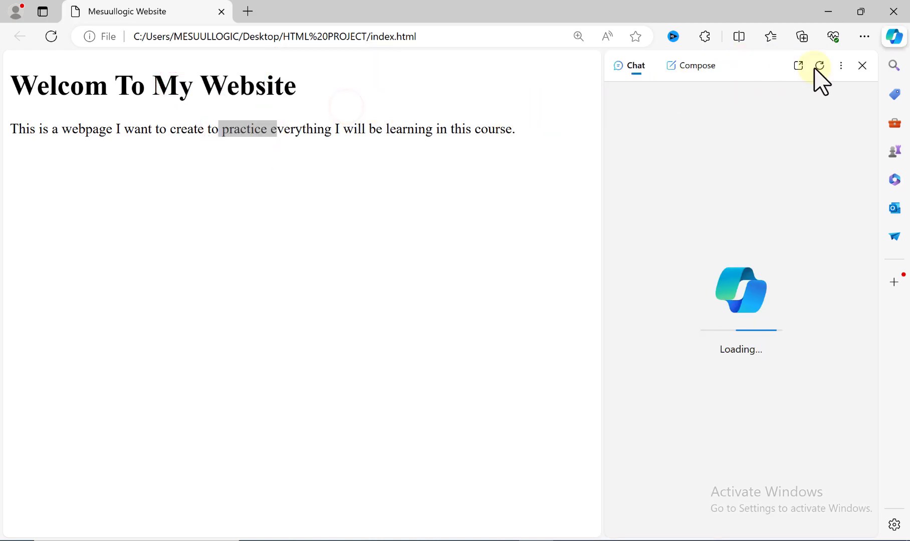
Add blank lines after </h1> and reload Edge to confirm they add no visible spacing
click(863, 65)
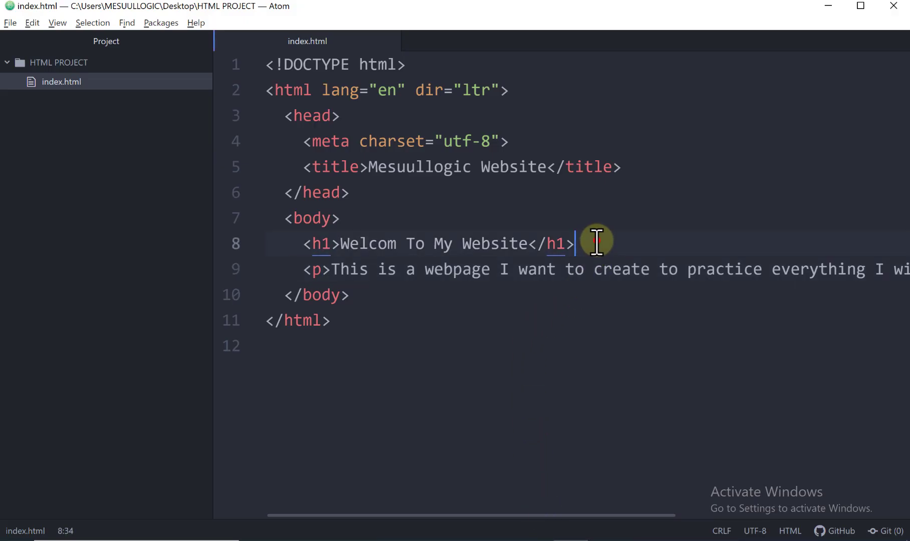
key(enter)
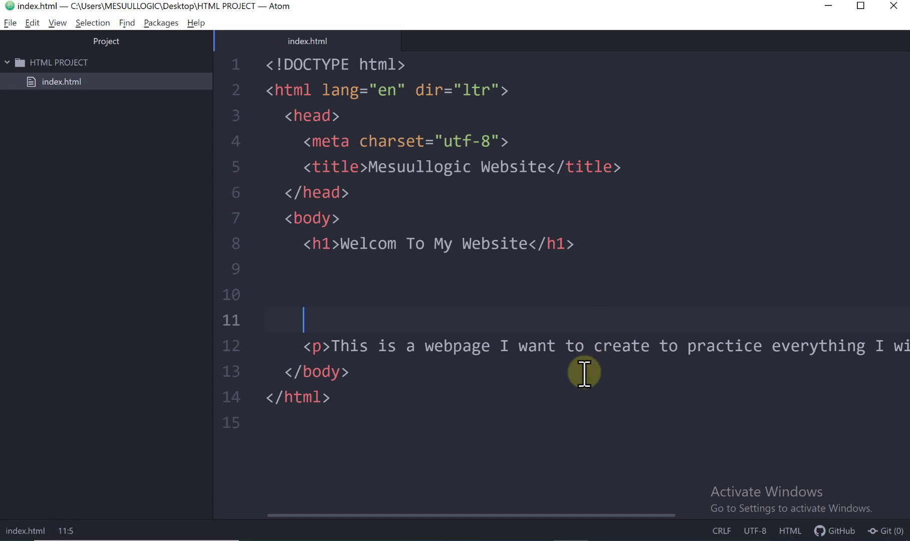
click(324, 269)
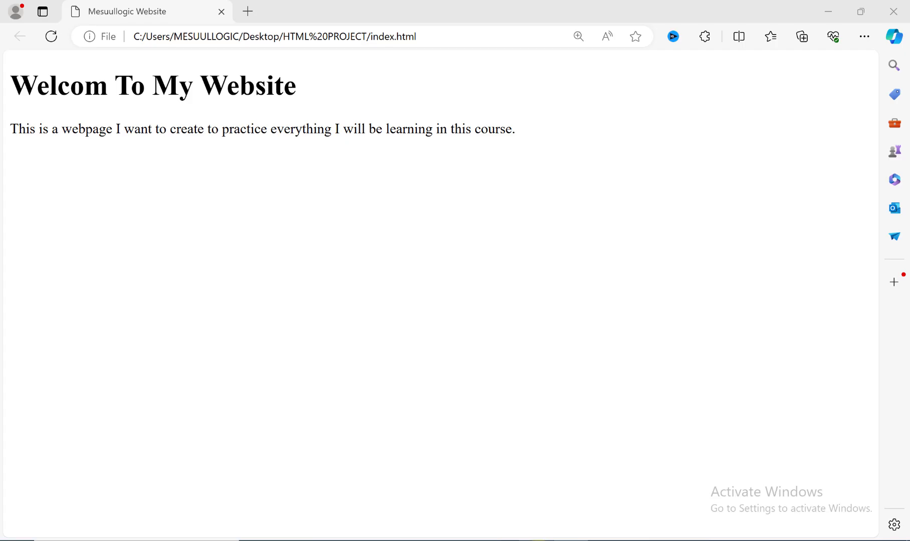
click(51, 36)
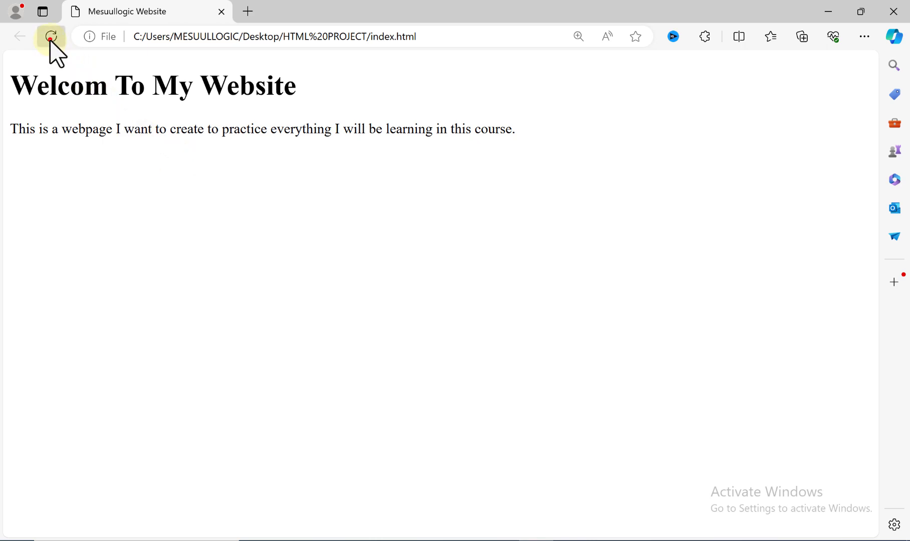
click(51, 36)
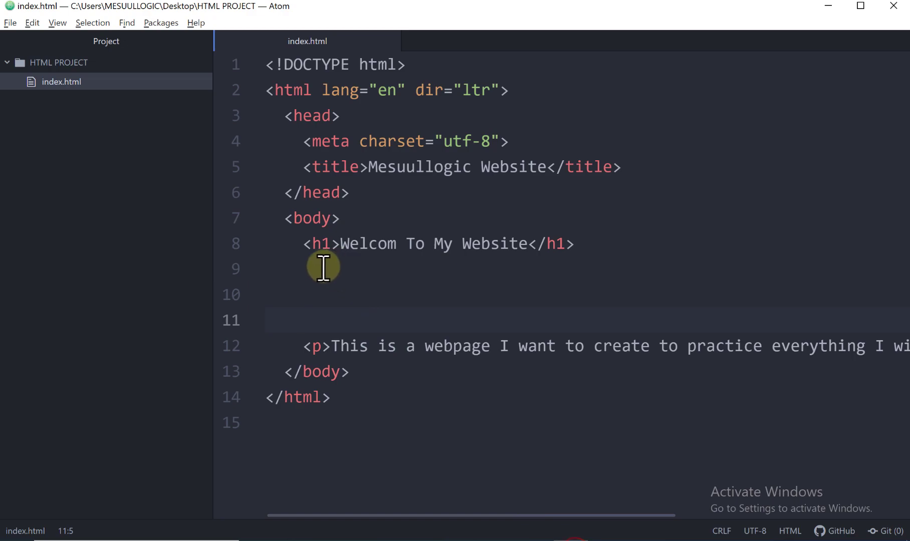
mouse_move(318, 274)
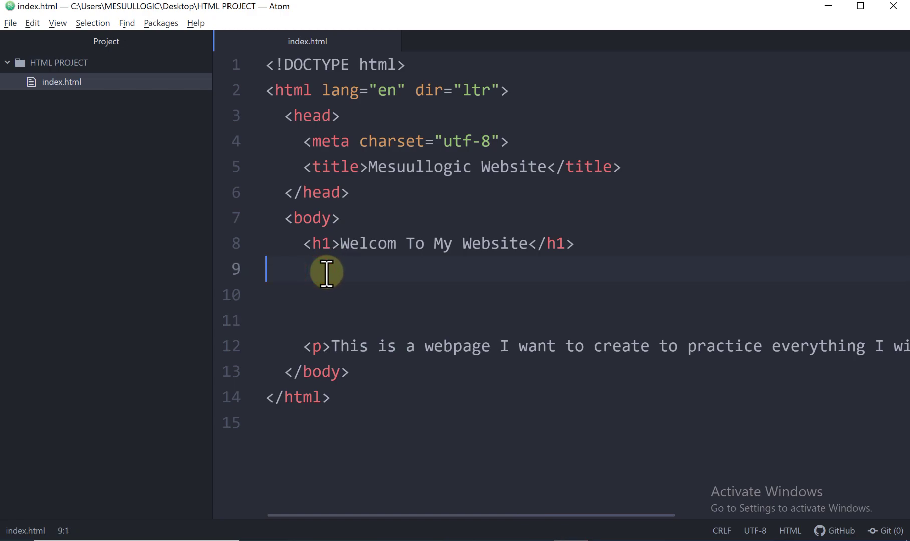
mouse_move(401, 287)
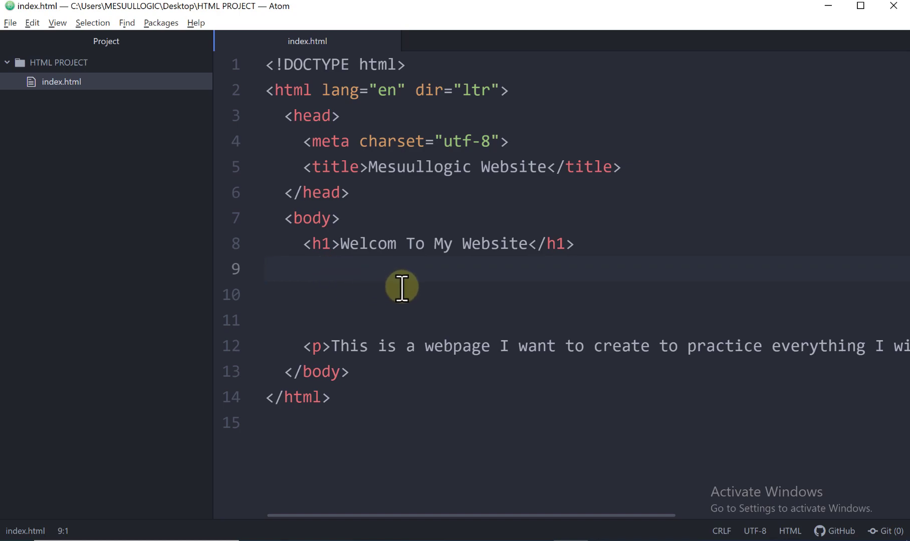
click(267, 268)
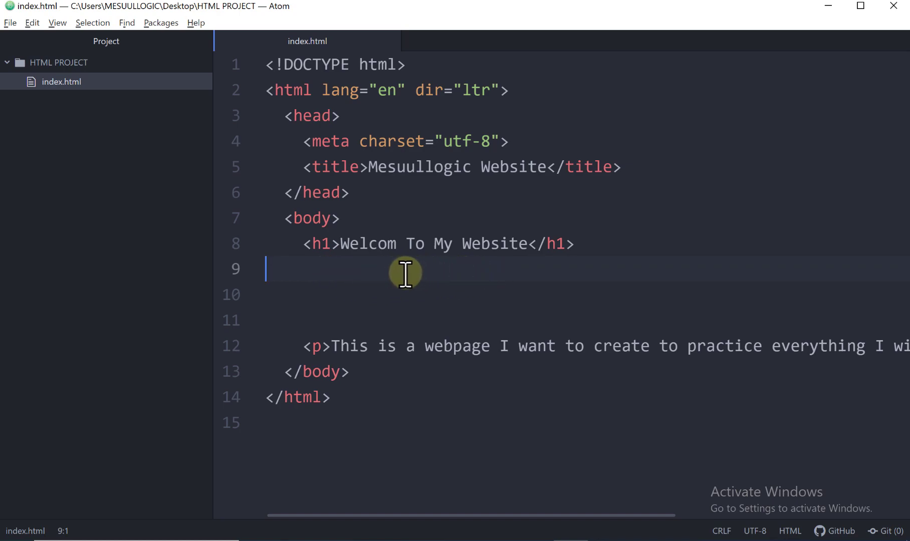
mouse_move(312, 325)
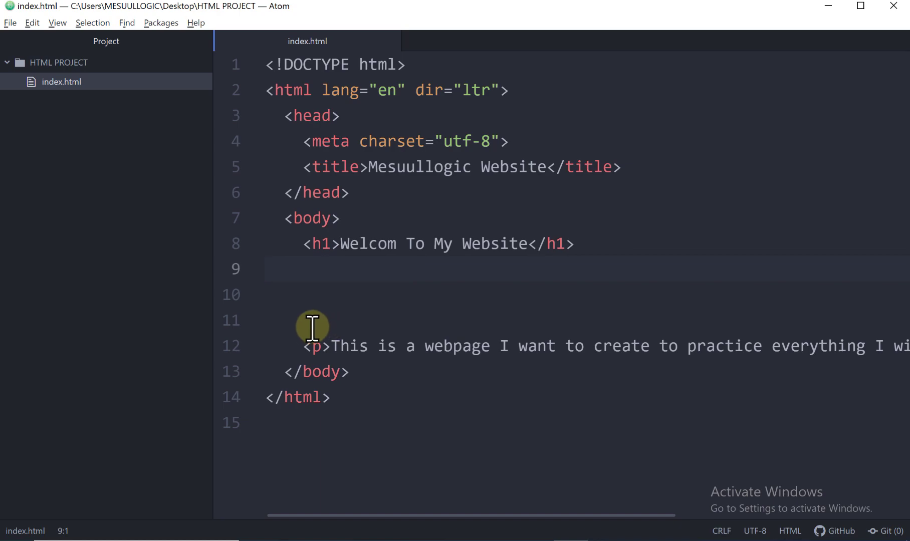
Insert a <br> tag right after </h1> via autocomplete and reload Edge to see the break
click(308, 320)
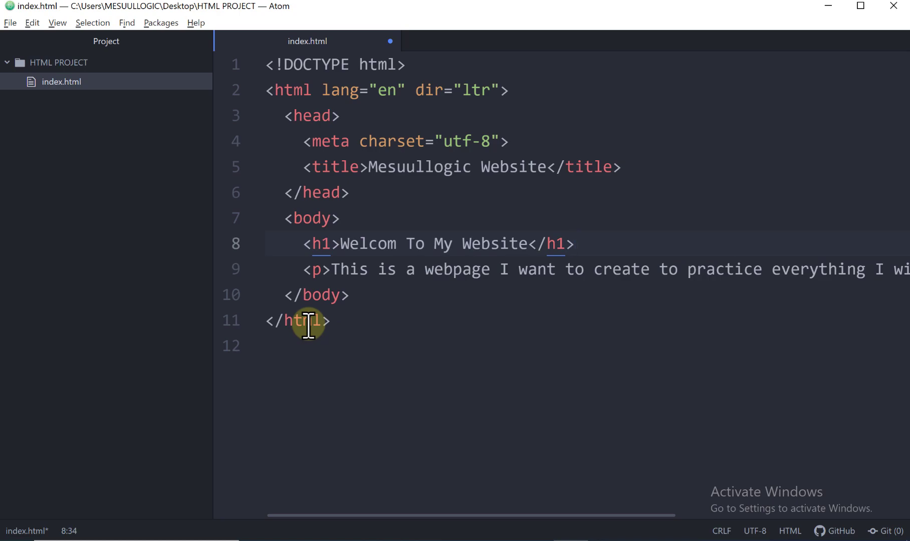
text(br)
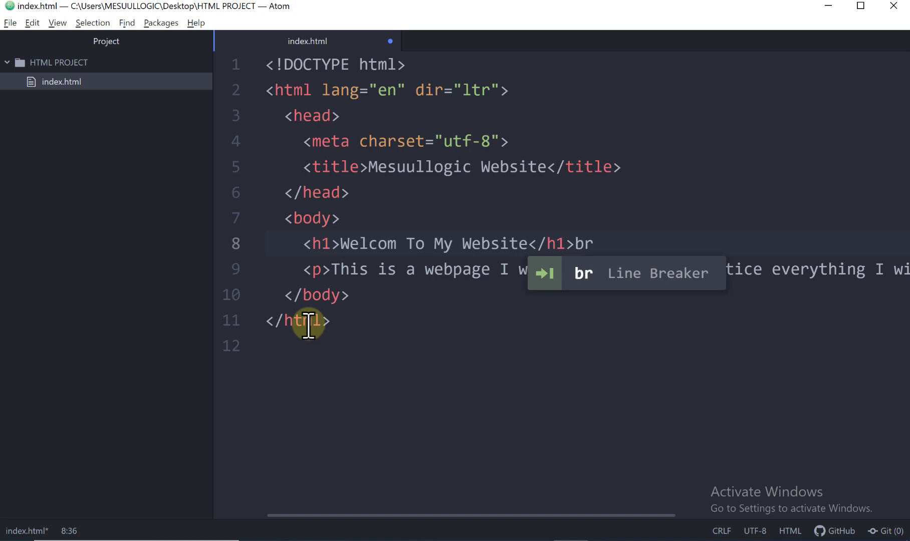
key(Tab)
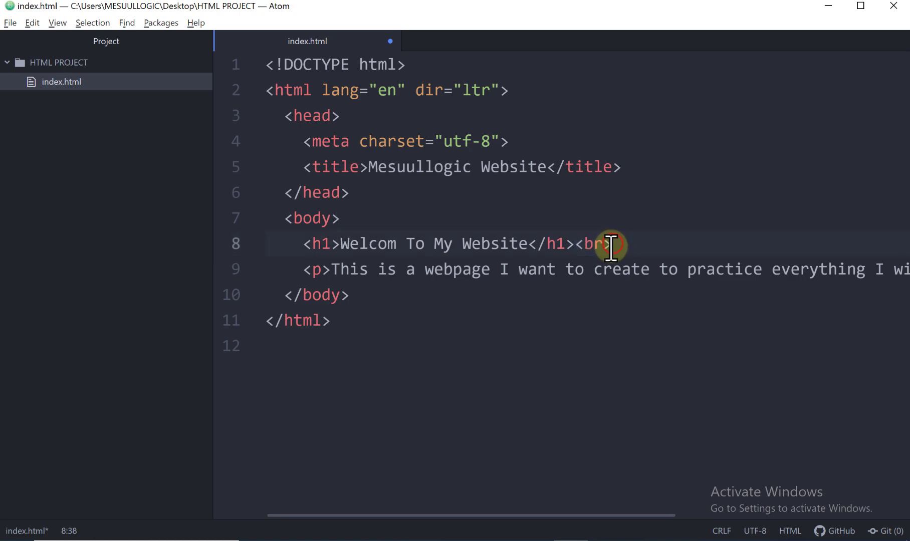
click(556, 167)
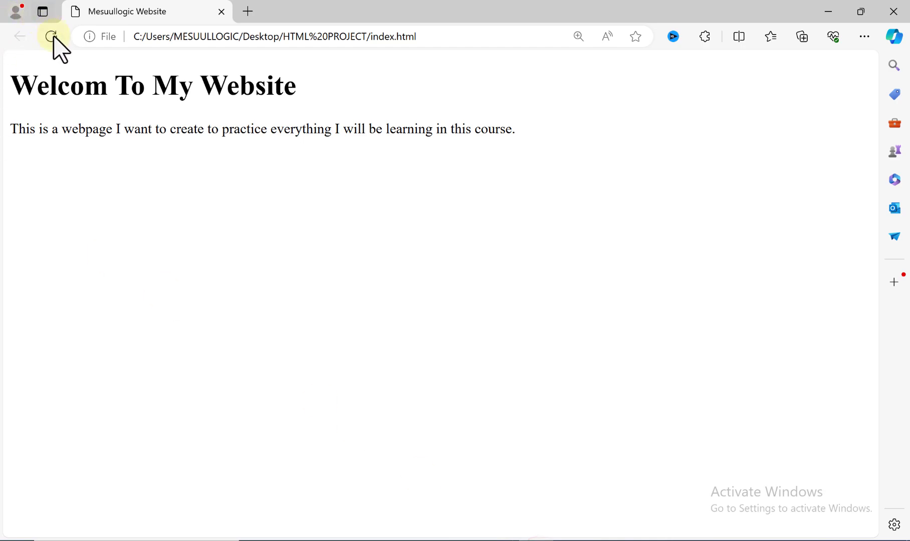
click(51, 36)
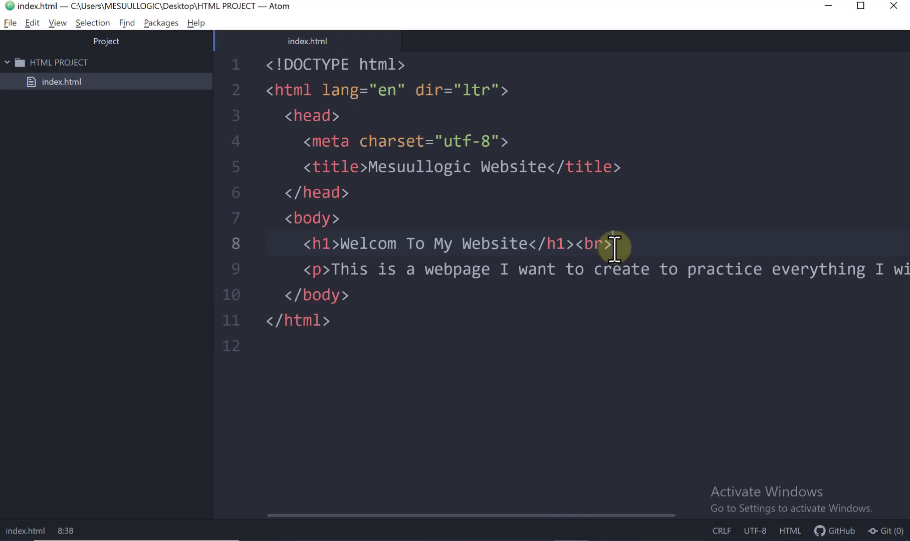
Add two more <br> tags after the heading for three line breaks in total
text(br>)
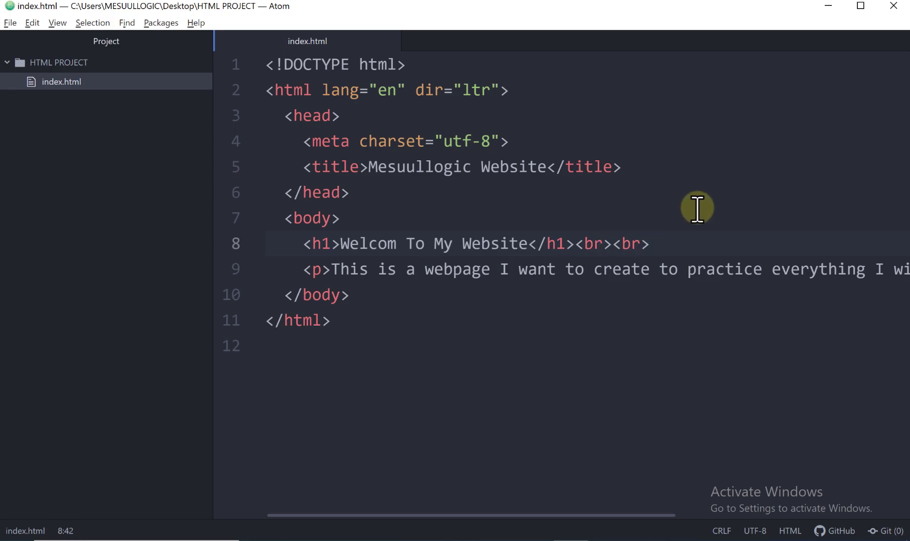
text(<br>)
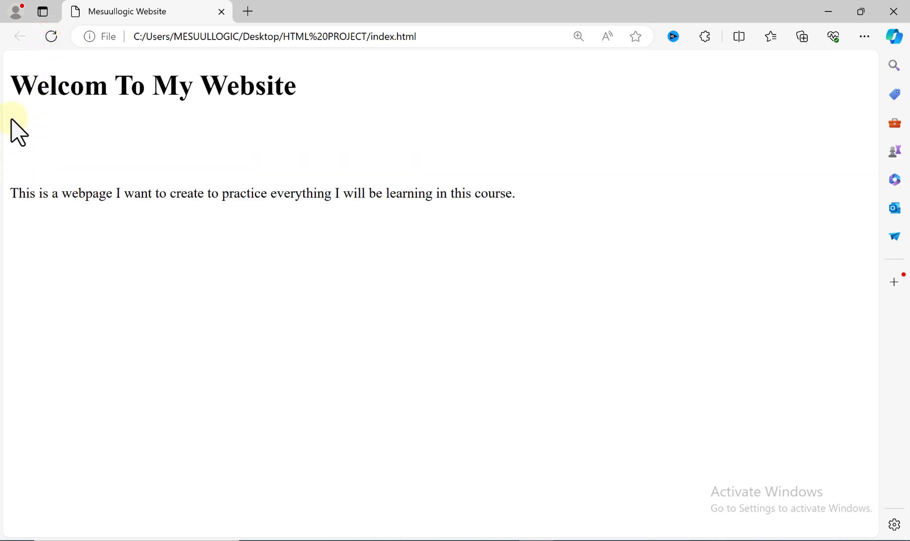
mouse_move(46, 130)
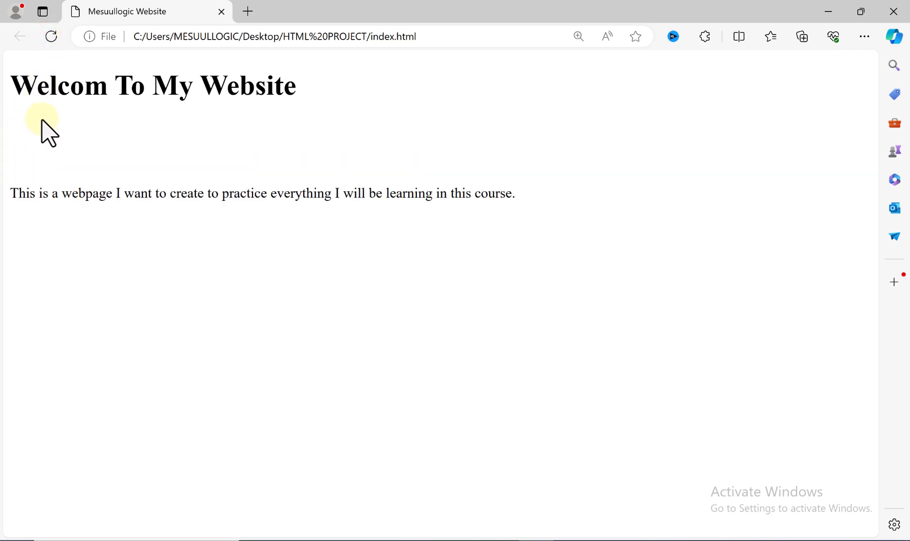
mouse_move(250, 174)
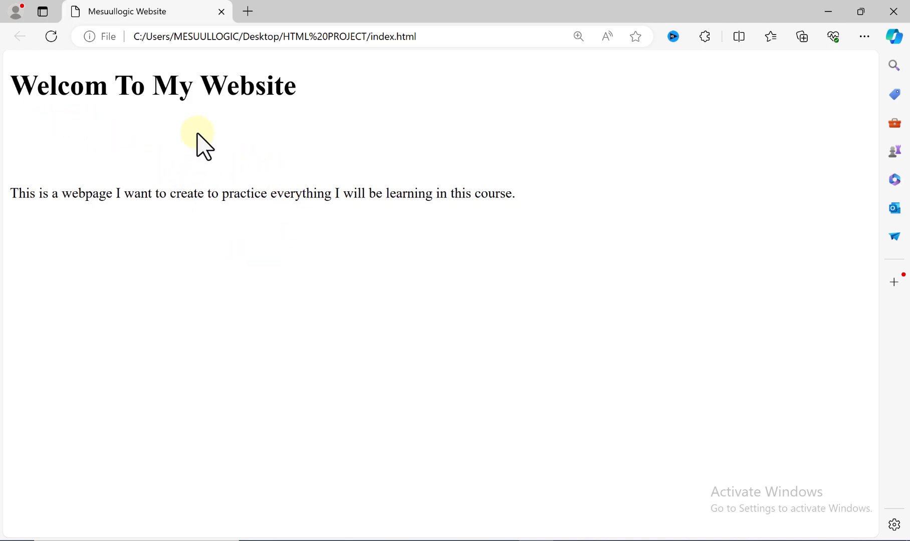
mouse_move(340, 191)
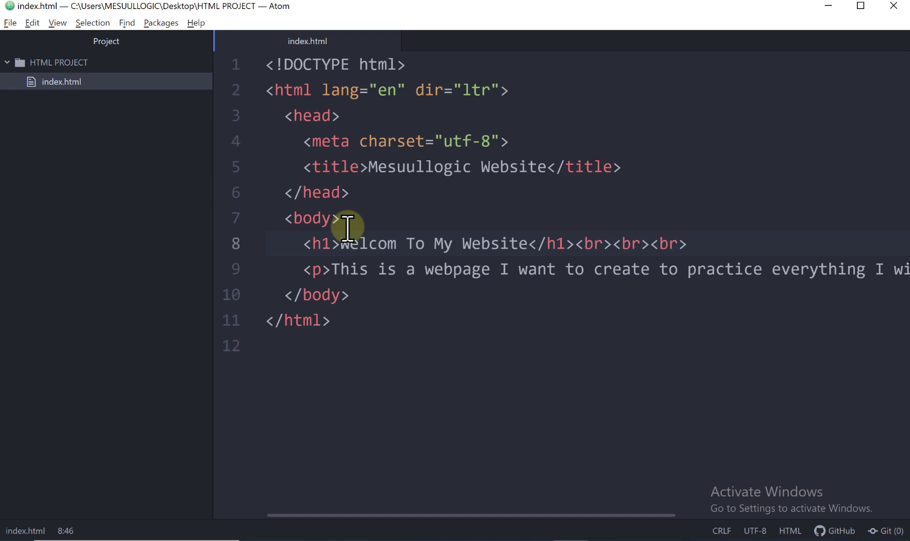
Write the comment <!-- This is a big heading --> on its own line above the <h1>
click(687, 244)
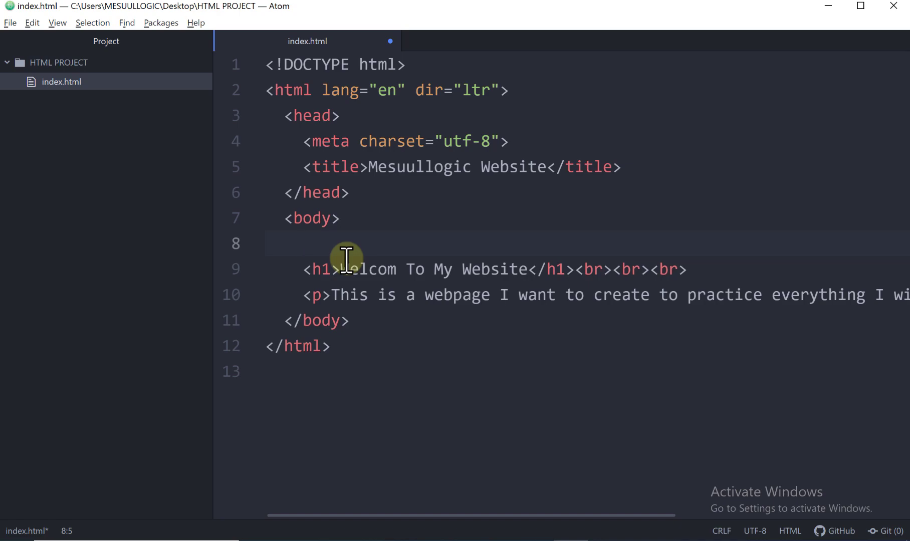
text(<!--  -->)
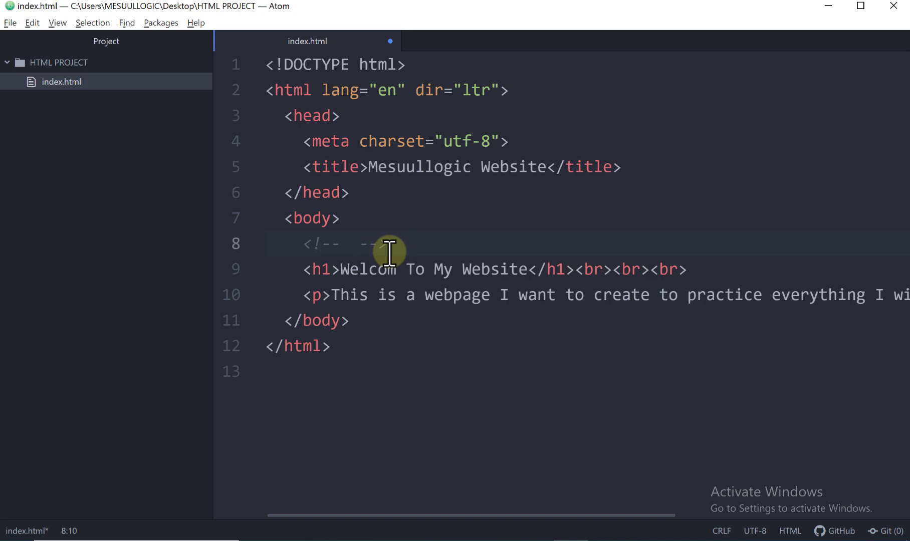
click(306, 243)
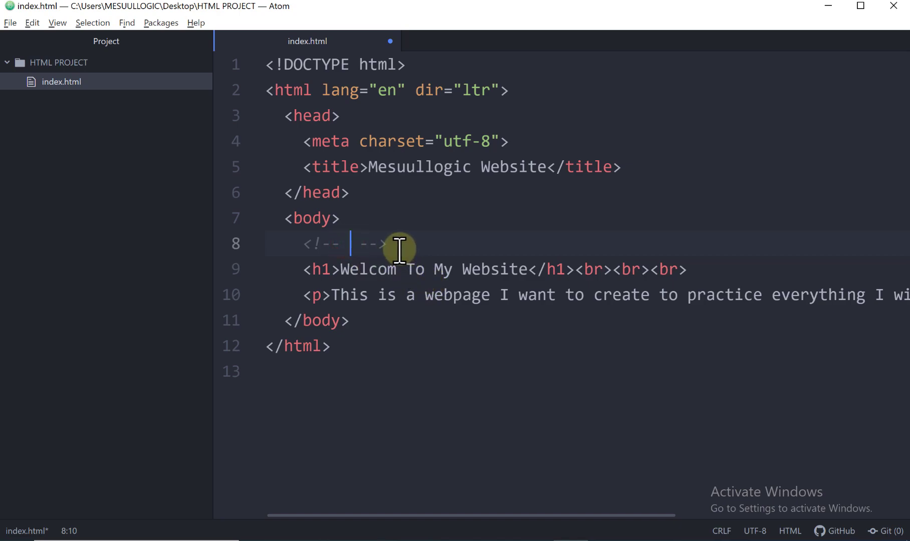
mouse_move(301, 244)
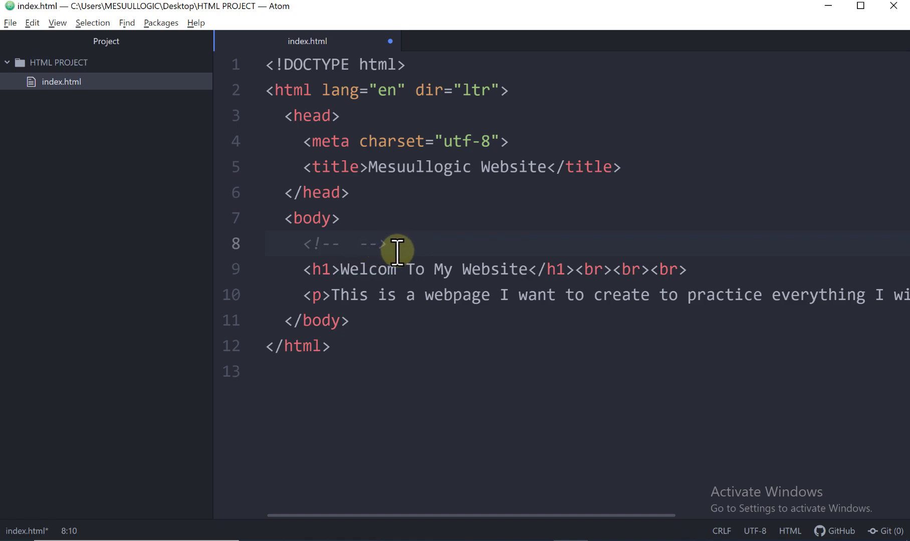
text(This is a big)
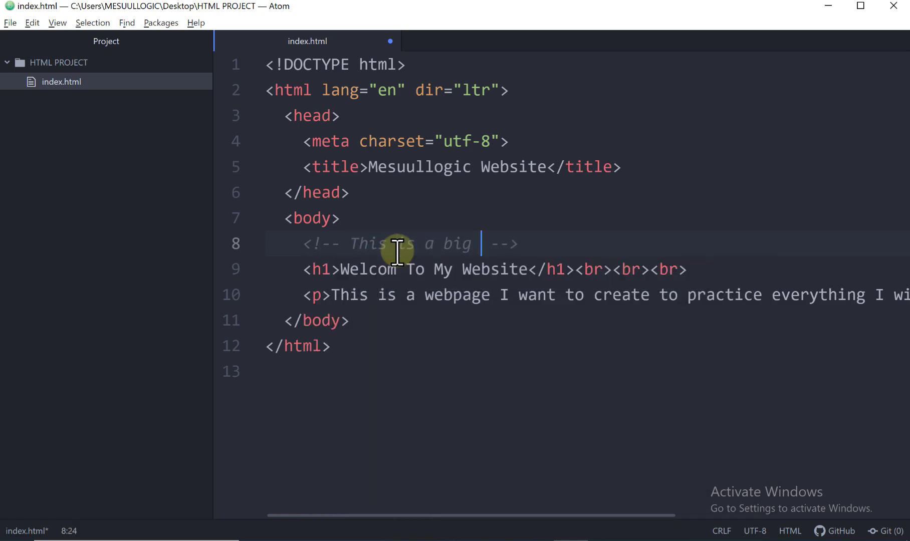
text(heading)
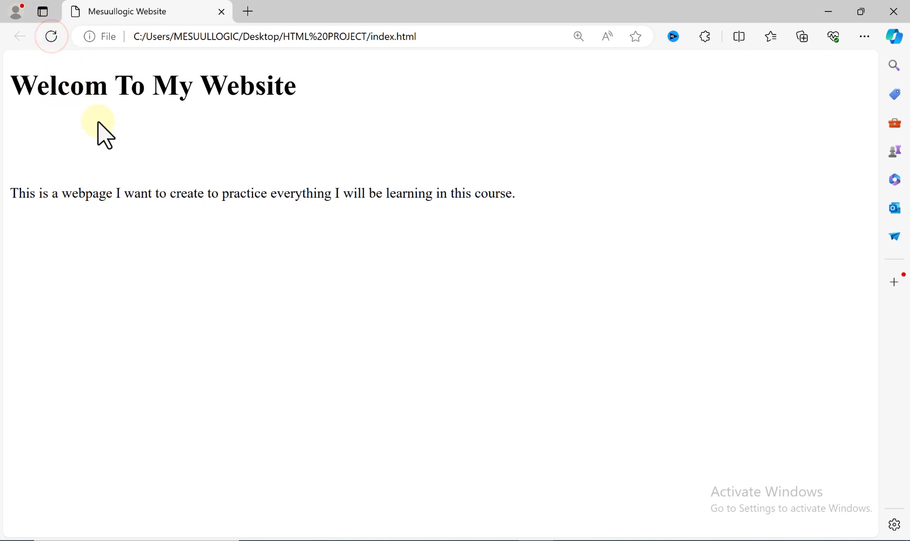
Reload Edge to confirm the comment stays hidden on the page
click(51, 36)
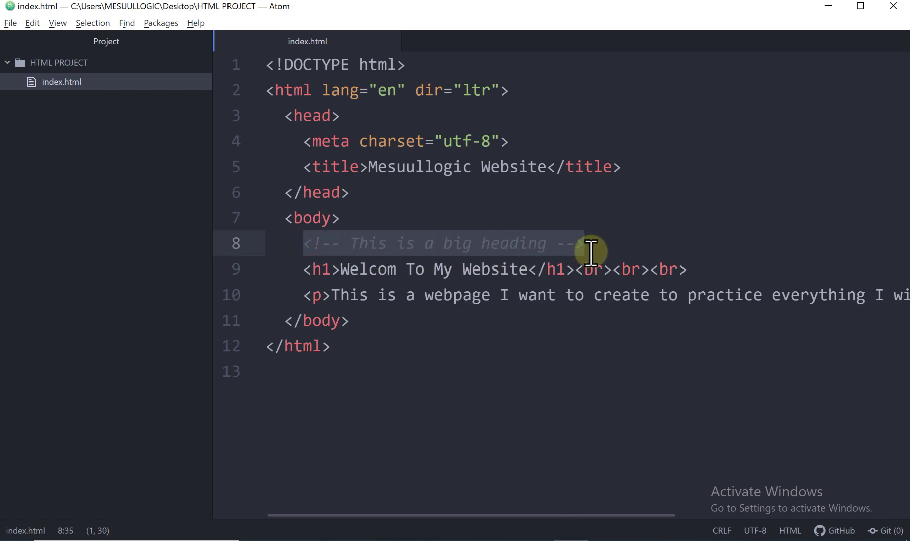
mouse_move(575, 269)
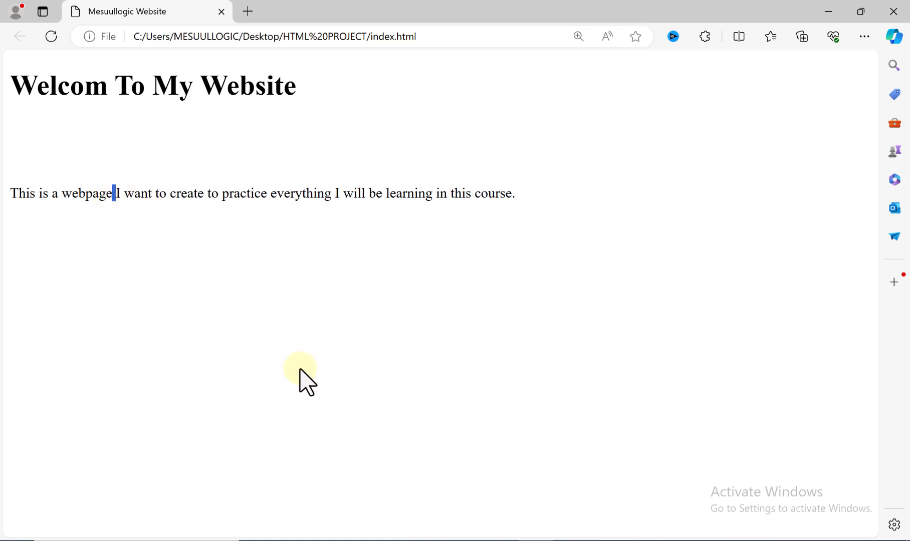
mouse_move(276, 417)
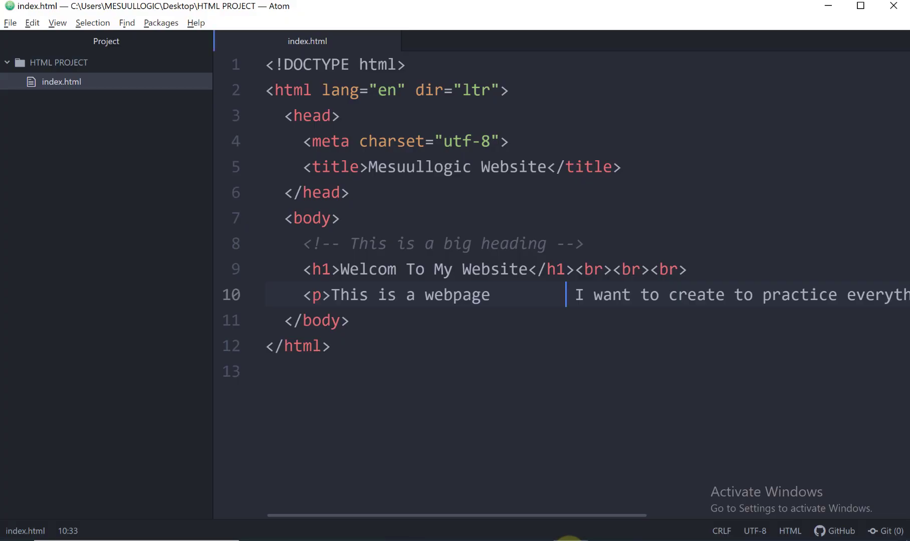
mouse_move(566, 296)
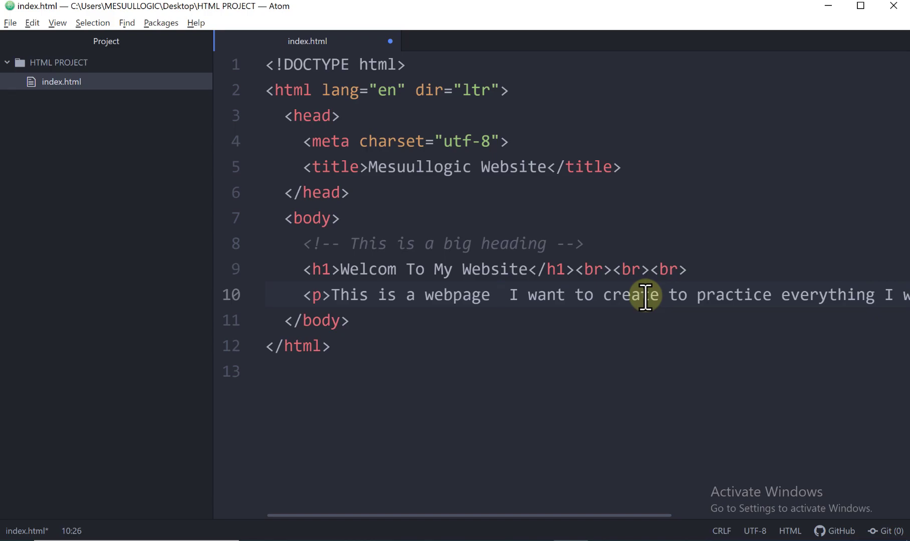
Replace the extra spaces after 'webpage' with one &nbsp; entity and reload Edge
text(&nb)
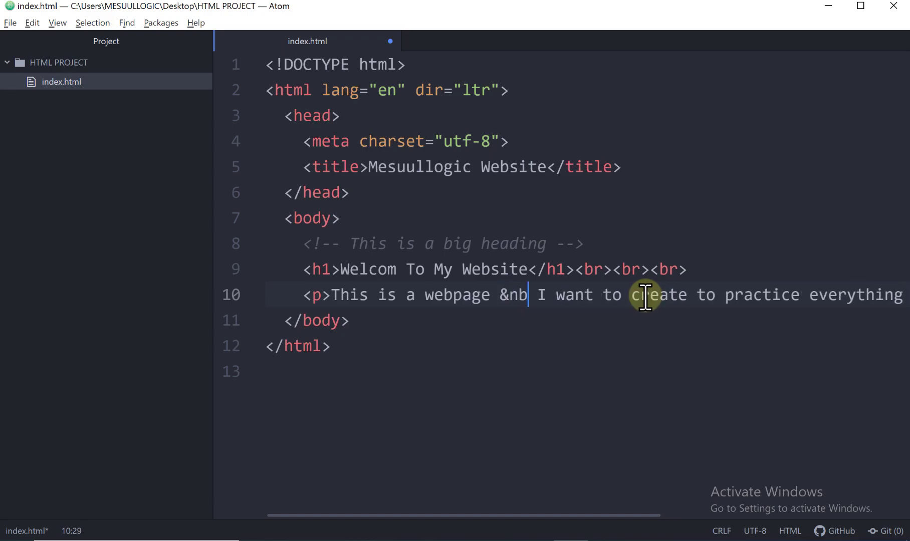
text(sp;)
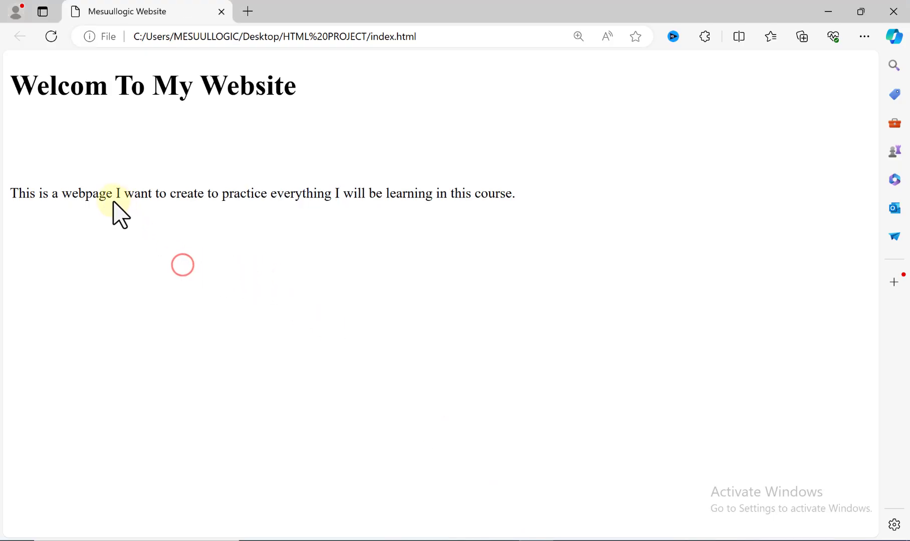
click(51, 36)
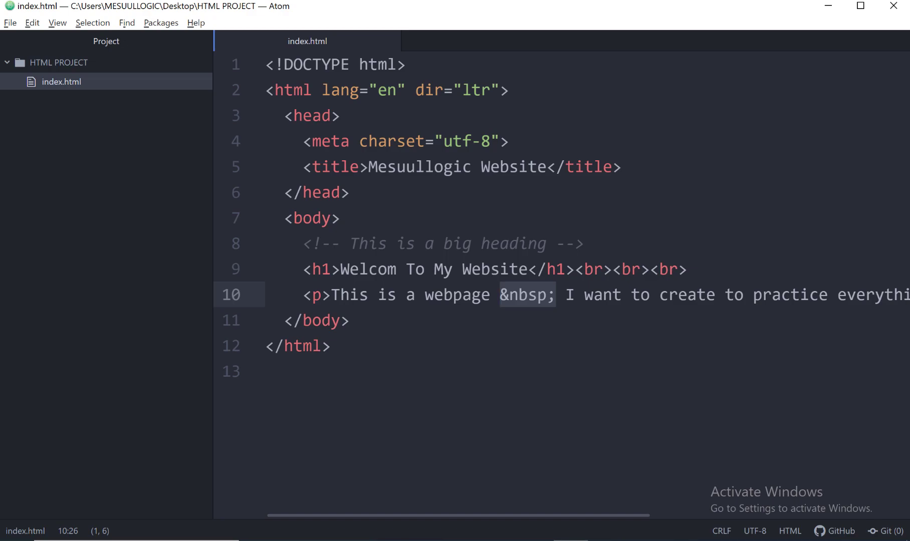
Paste two more &nbsp; entities after 'webpage' and reload Edge to see the wider gap
click(554, 295)
text(&nbsp;&nbsp;)
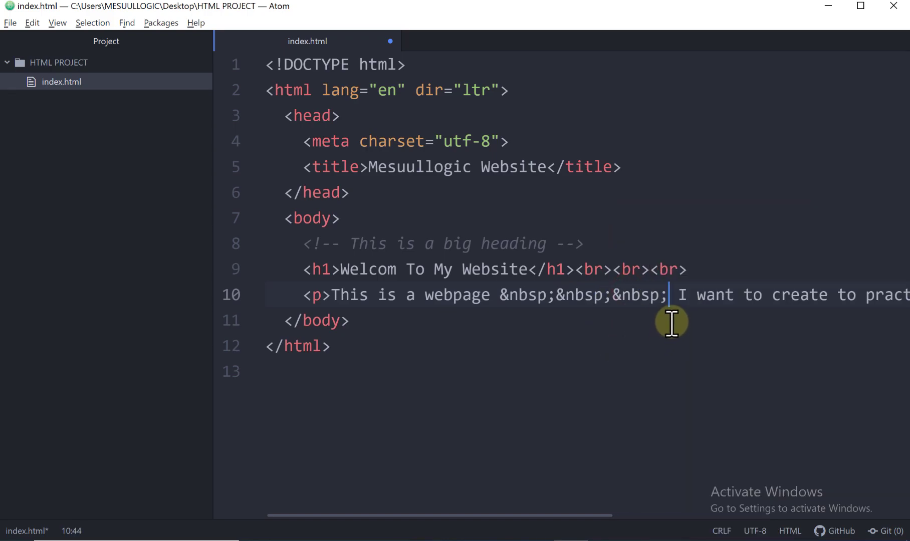
right_click(671, 321)
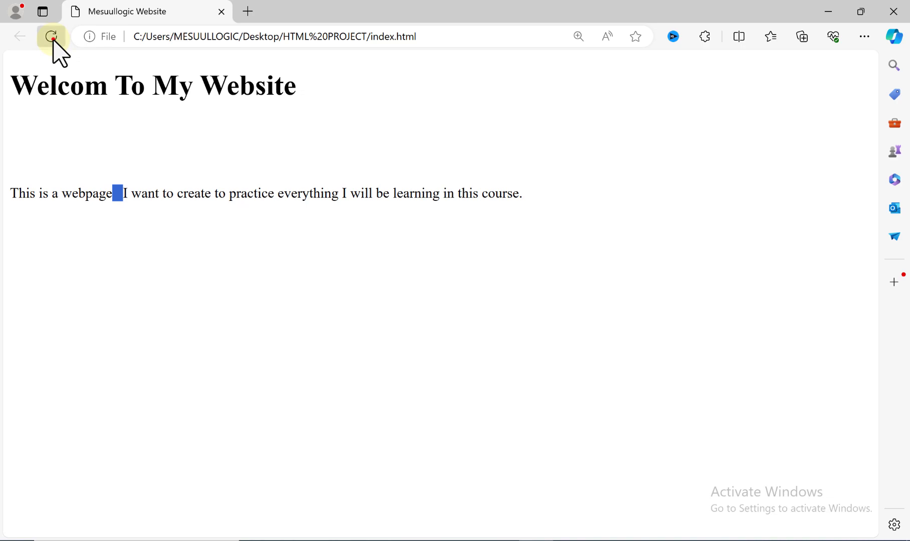
click(51, 36)
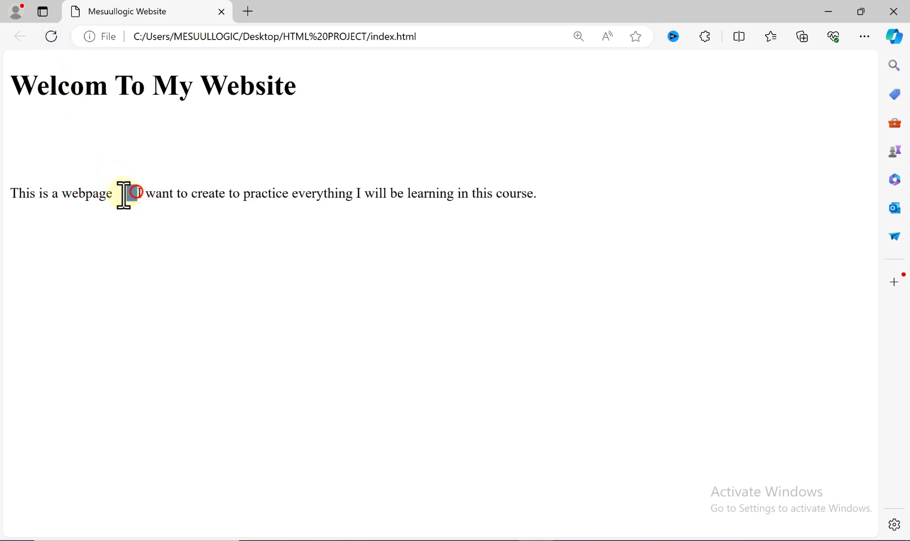